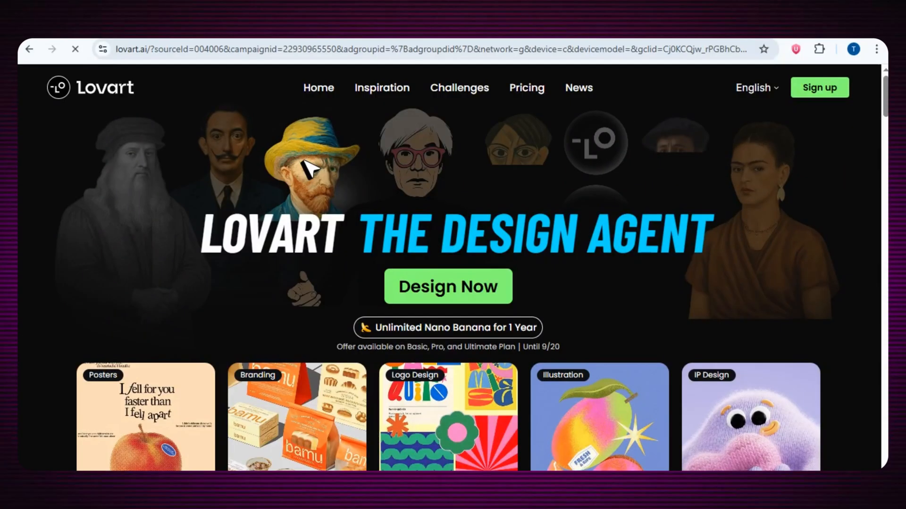
pyautogui.moveTo(131, 111)
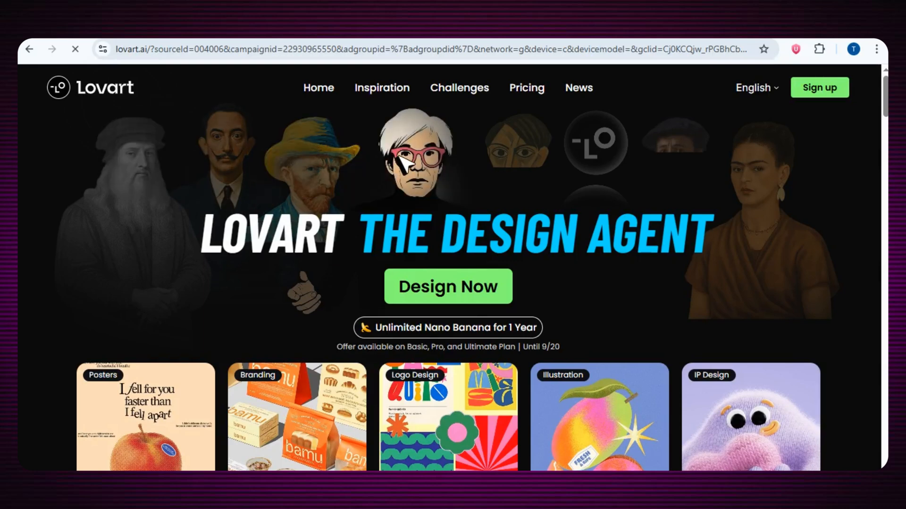
pyautogui.moveTo(312, 338)
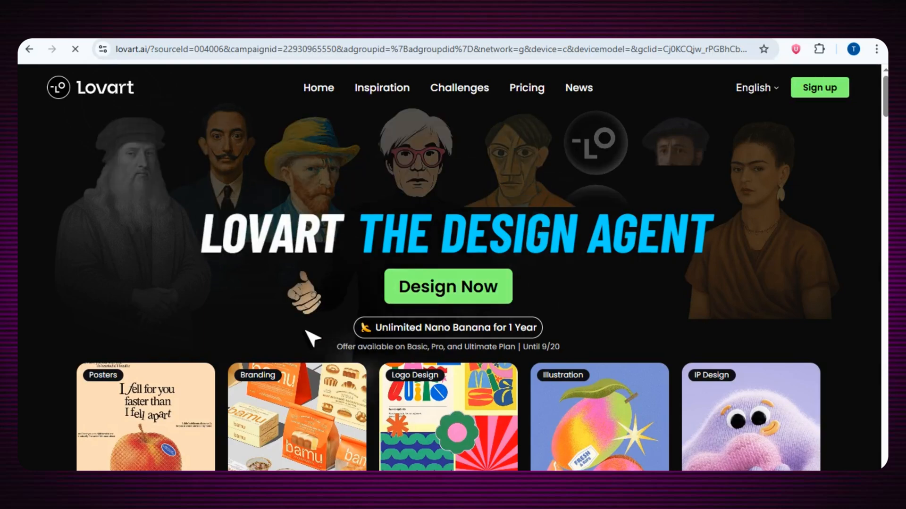
pyautogui.moveTo(768, 265)
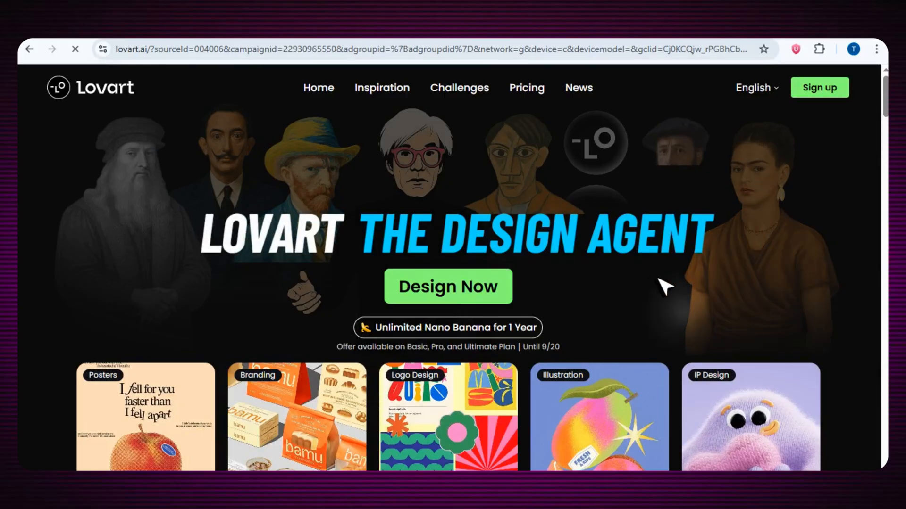
pyautogui.moveTo(830, 100)
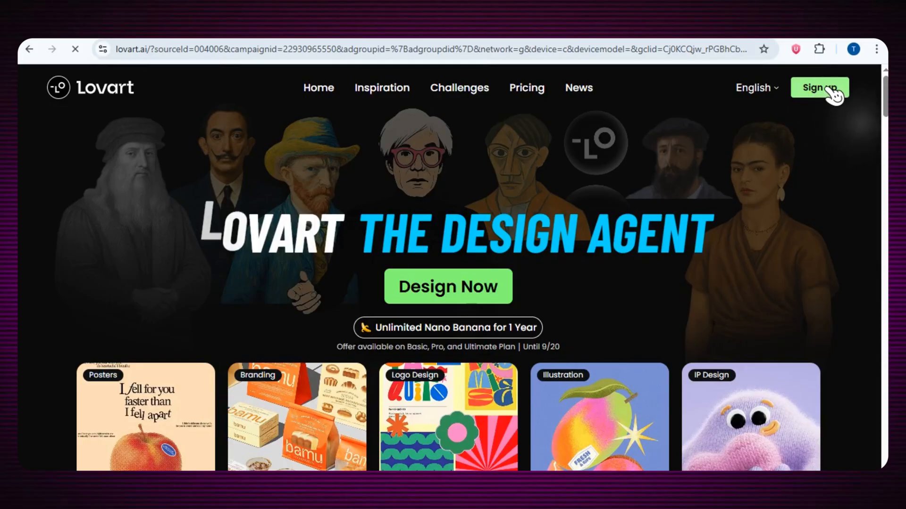
# - Log in through Sign up and check the free plan's 200 daily credits
pyautogui.click(818, 87)
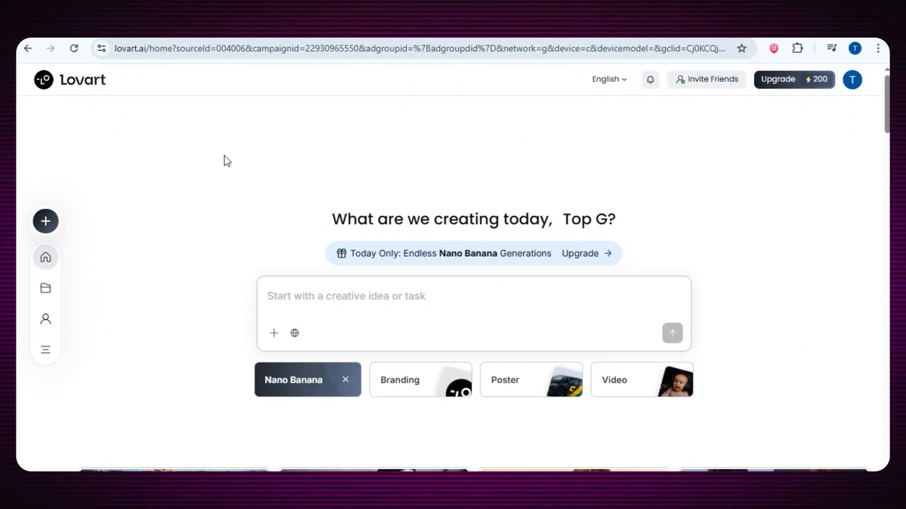
pyautogui.scroll(-3)
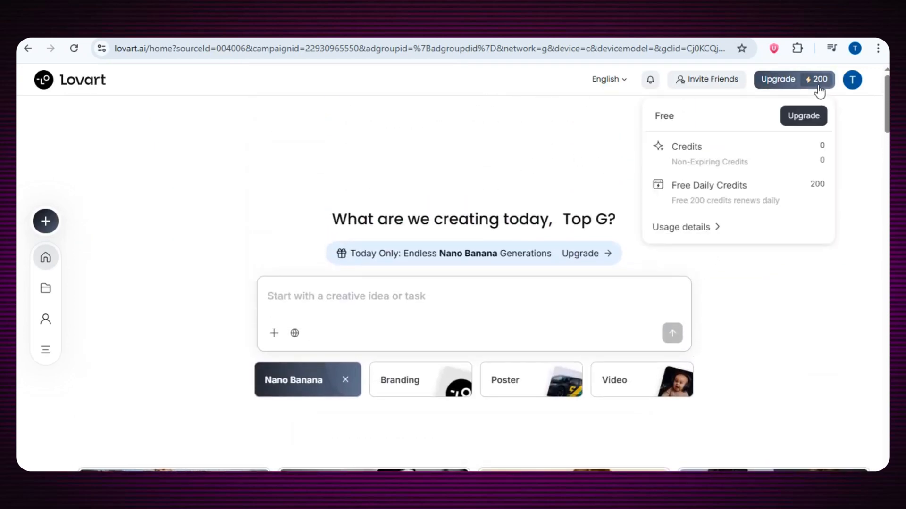
pyautogui.moveTo(728, 192)
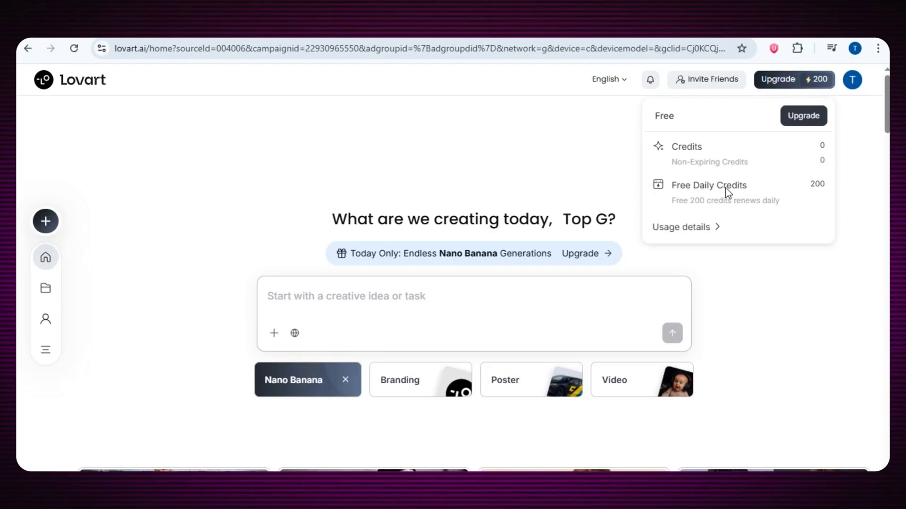
pyautogui.moveTo(744, 193)
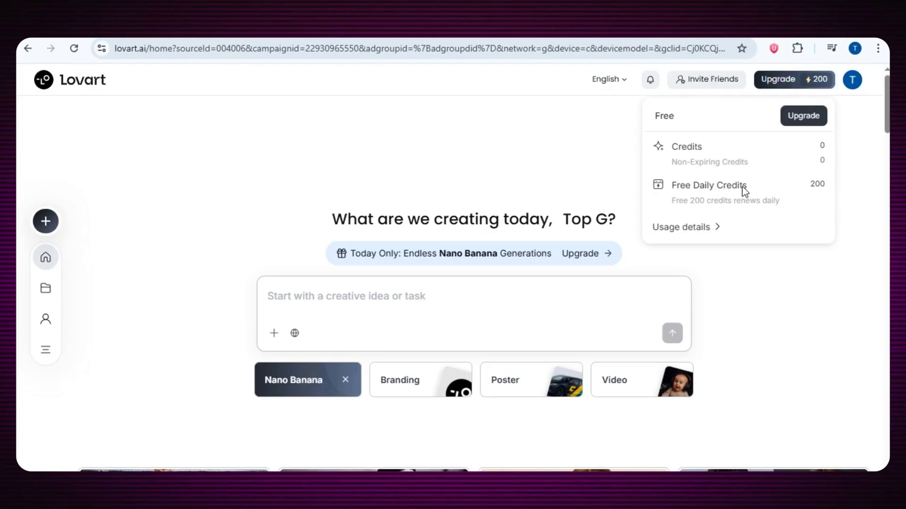
pyautogui.moveTo(616, 167)
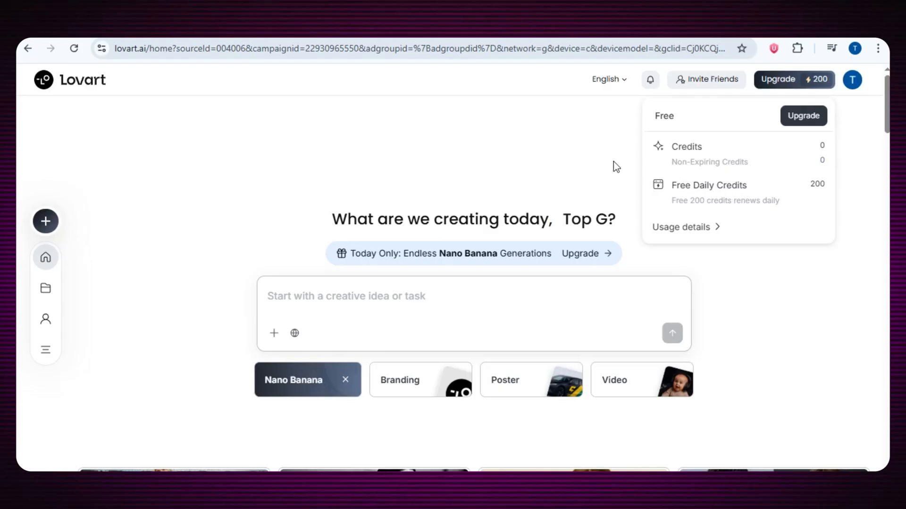
pyautogui.moveTo(46, 221)
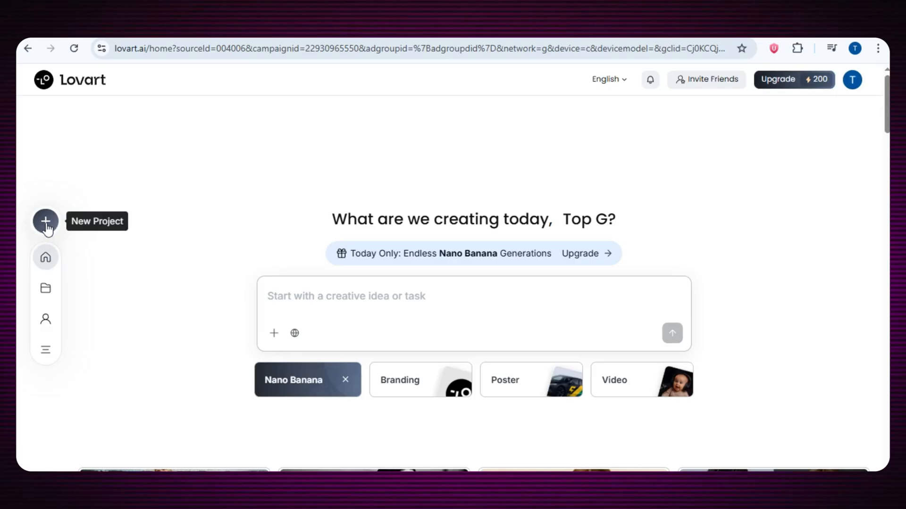
# - Start a new project, write the blonde-girl garden portrait prompt, and browse the models list
pyautogui.click(45, 222)
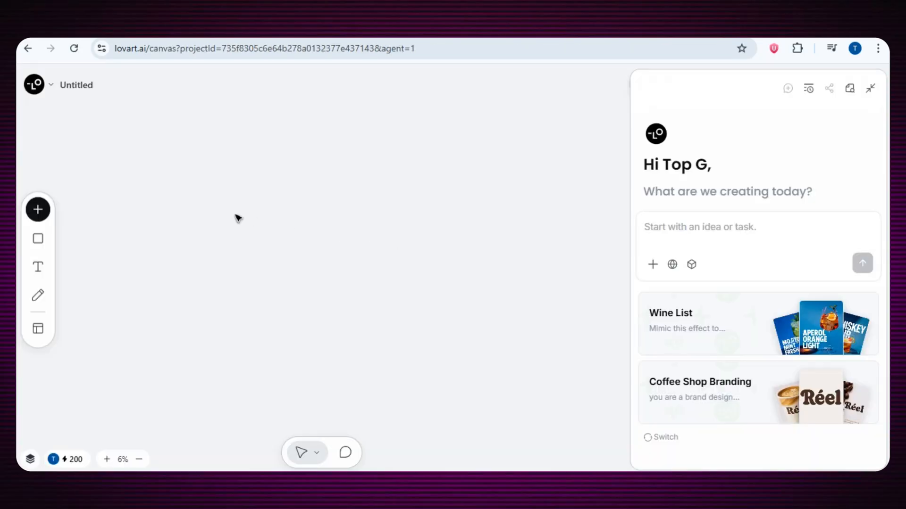
pyautogui.moveTo(312, 177)
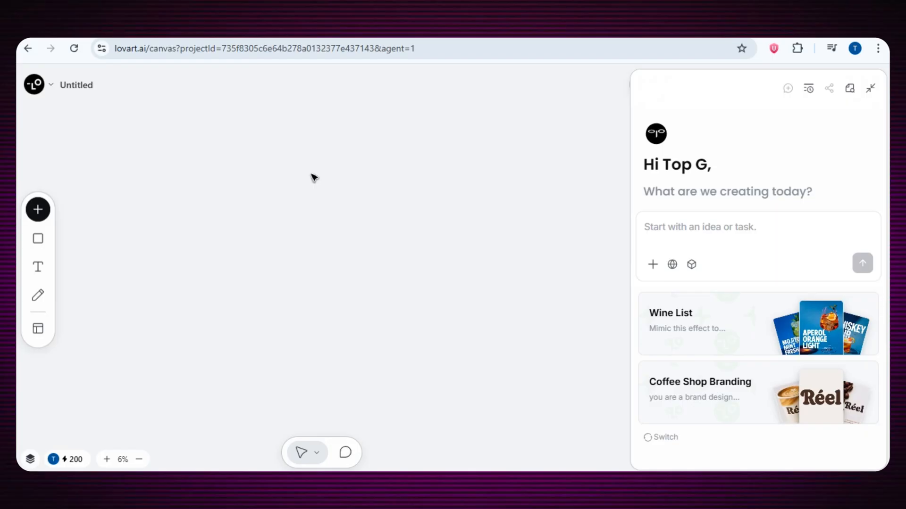
pyautogui.moveTo(289, 174)
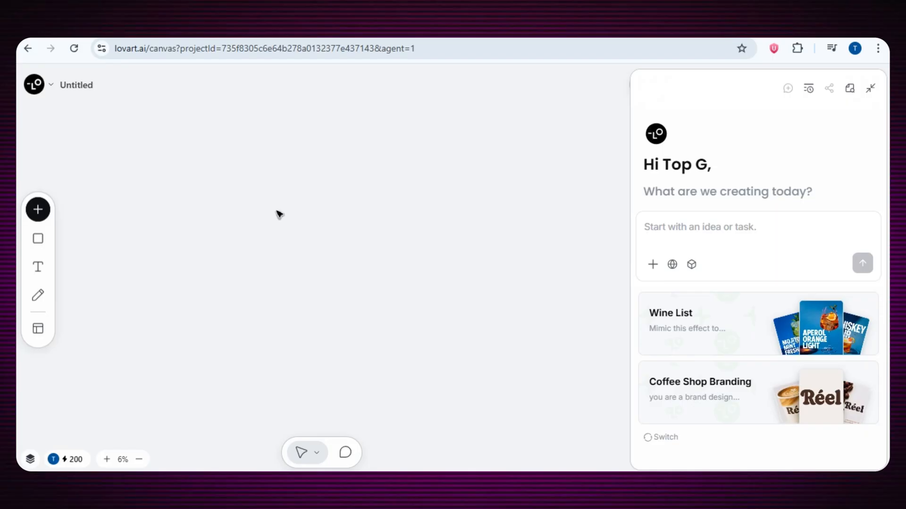
pyautogui.moveTo(283, 213)
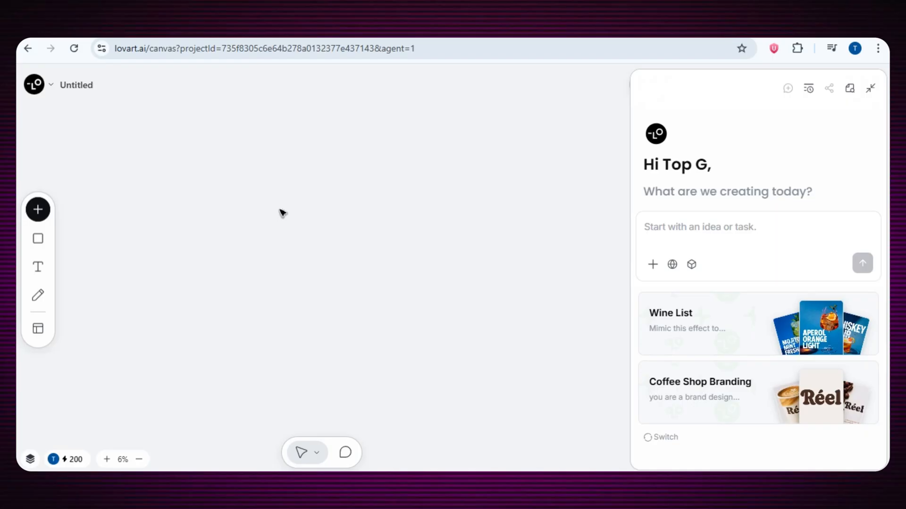
pyautogui.moveTo(744, 206)
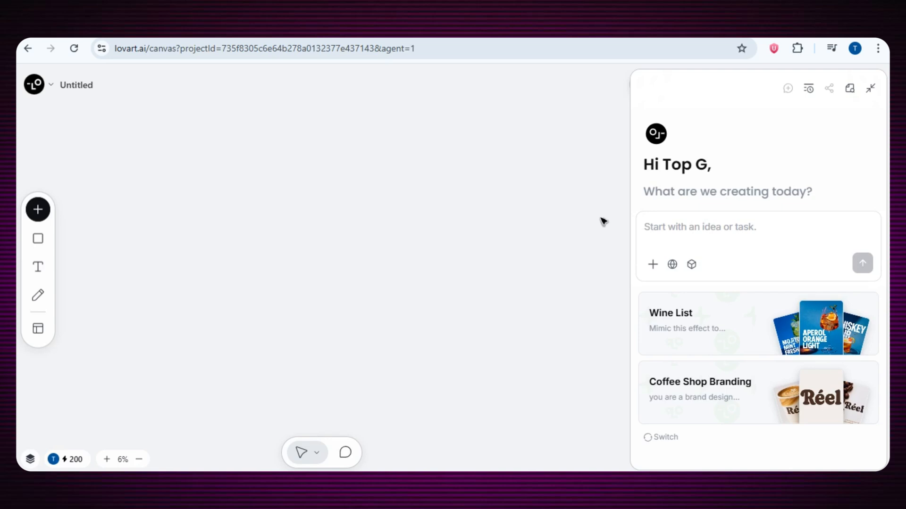
pyautogui.click(722, 227)
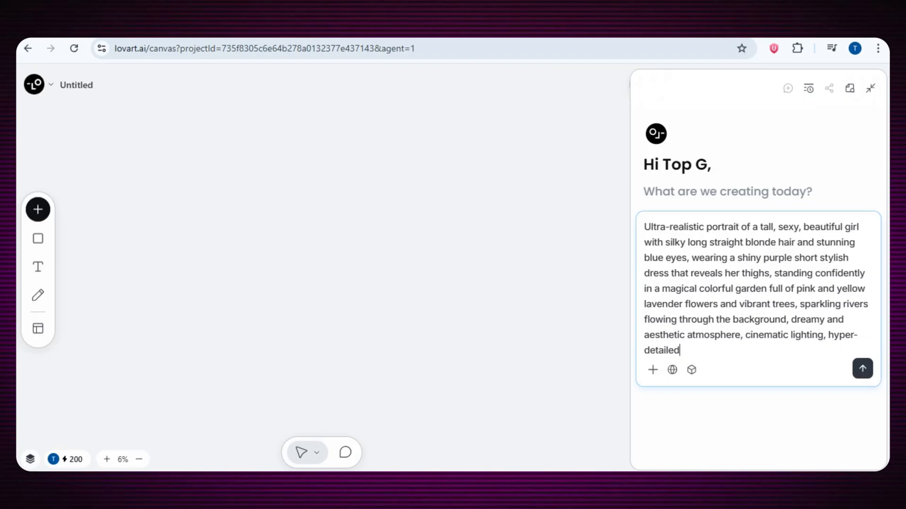
pyautogui.moveTo(691, 370)
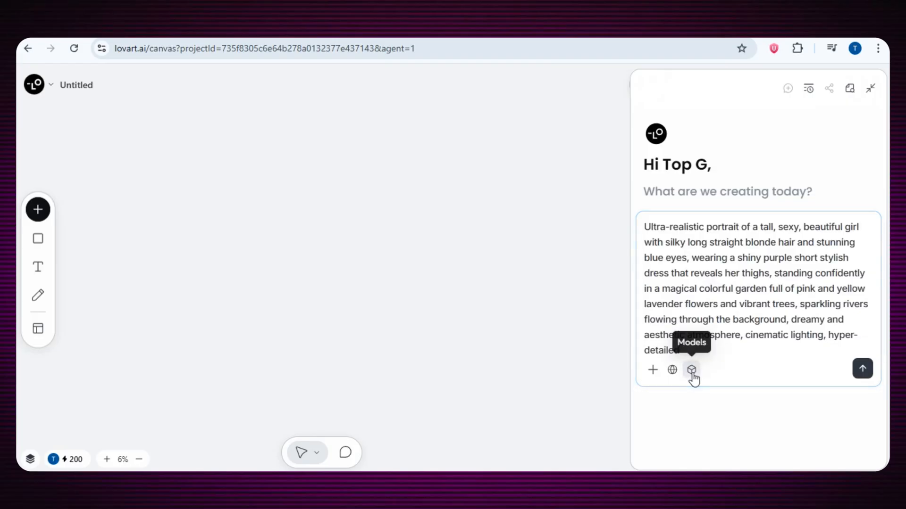
pyautogui.click(691, 370)
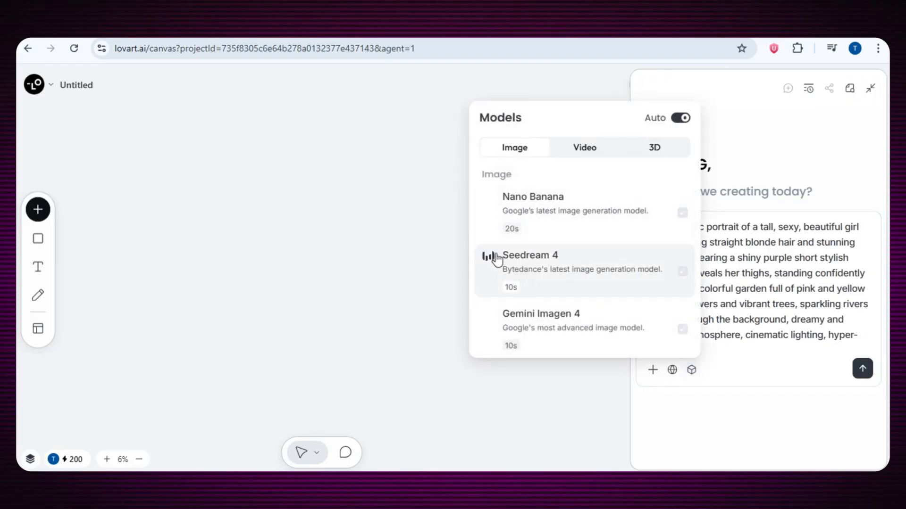
pyautogui.scroll(-3)
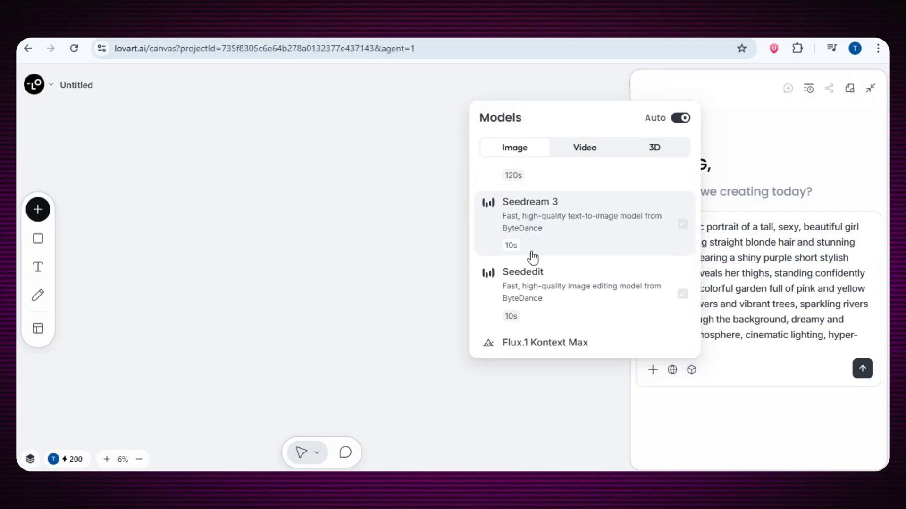
pyautogui.click(584, 147)
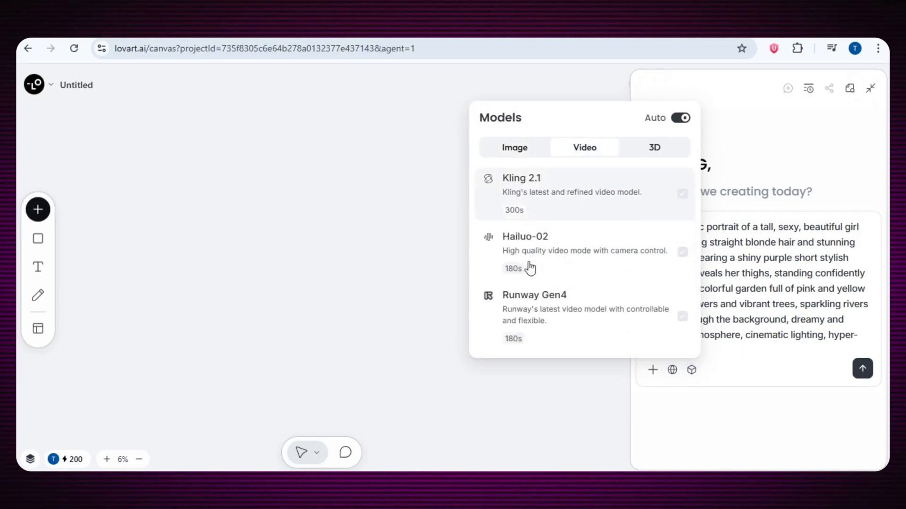
pyautogui.click(514, 148)
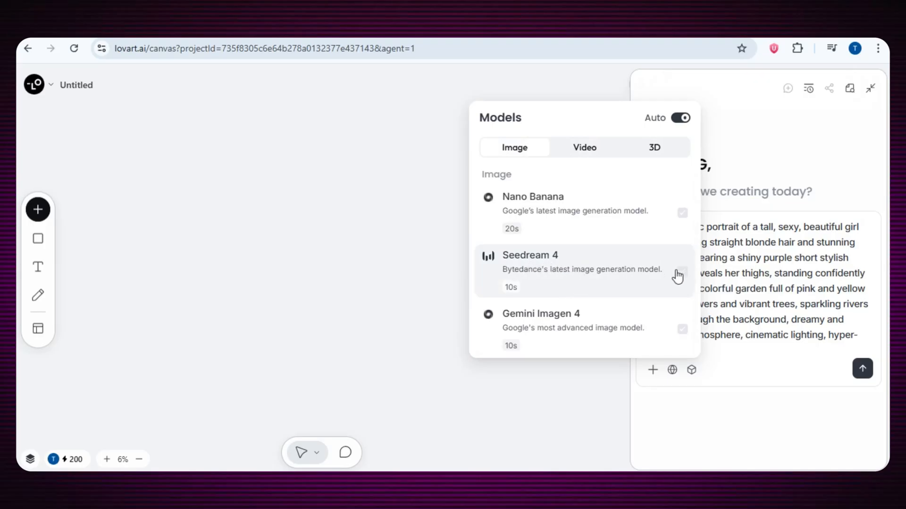
pyautogui.click(681, 272)
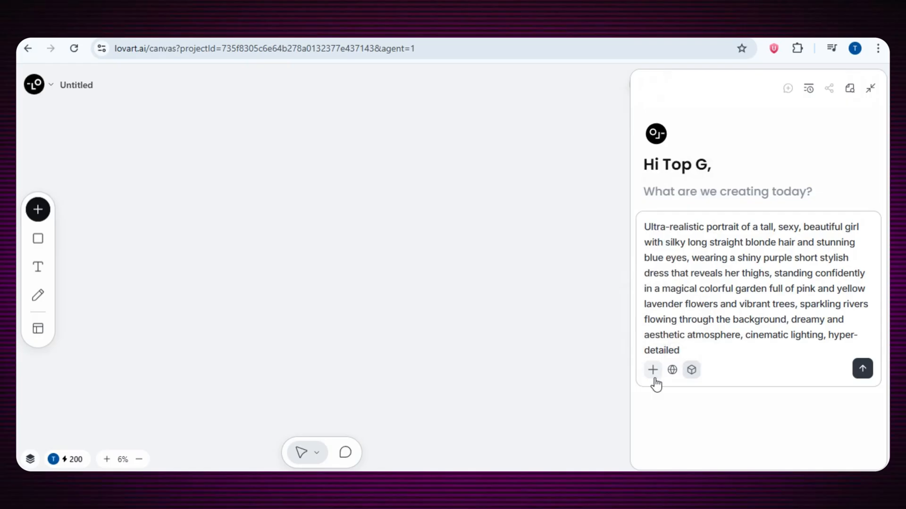
pyautogui.click(653, 370)
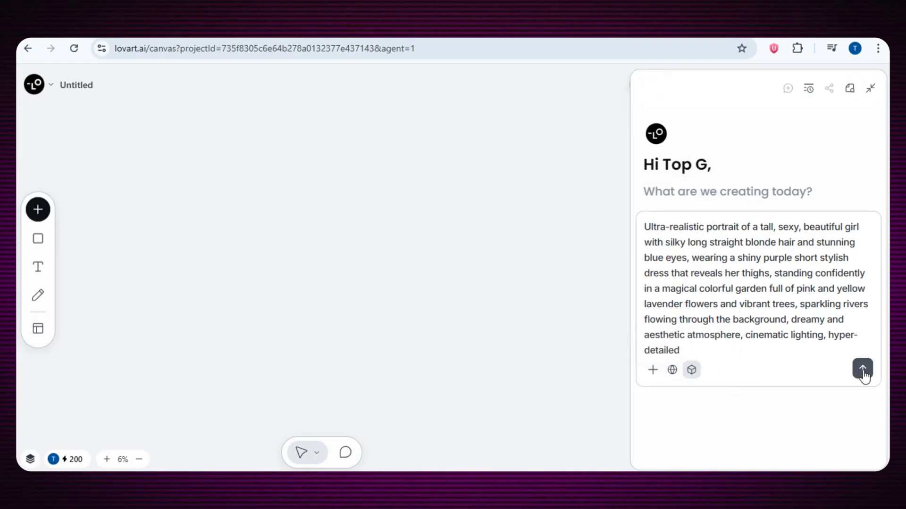
# - Send the portrait prompt to the agent and wait for the image on the canvas
pyautogui.click(863, 370)
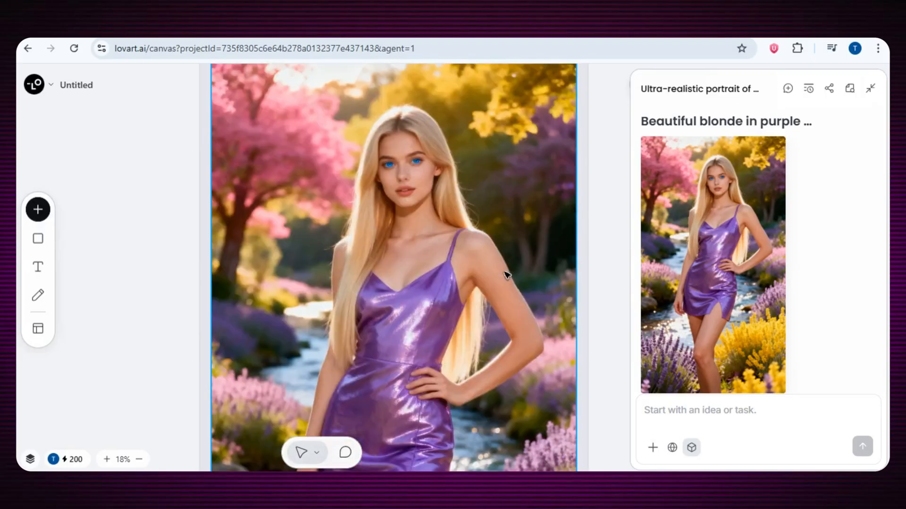
pyautogui.moveTo(369, 347)
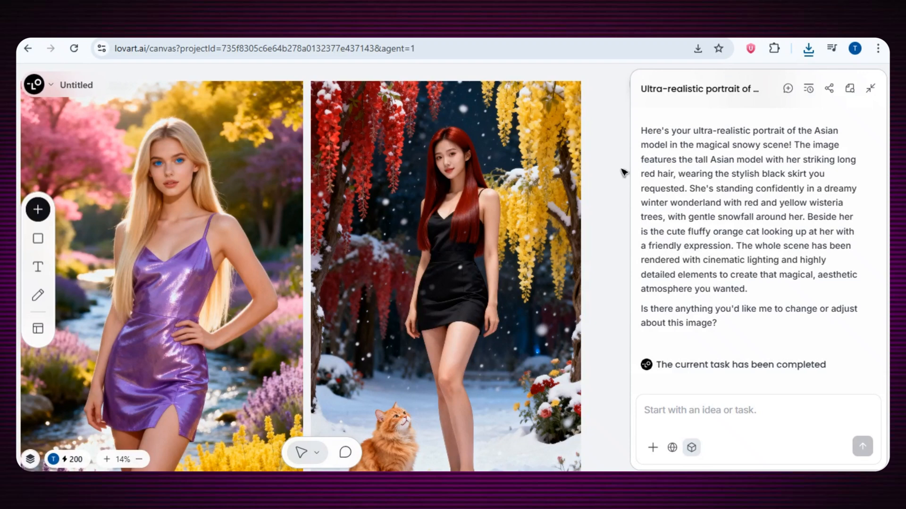
pyautogui.moveTo(599, 168)
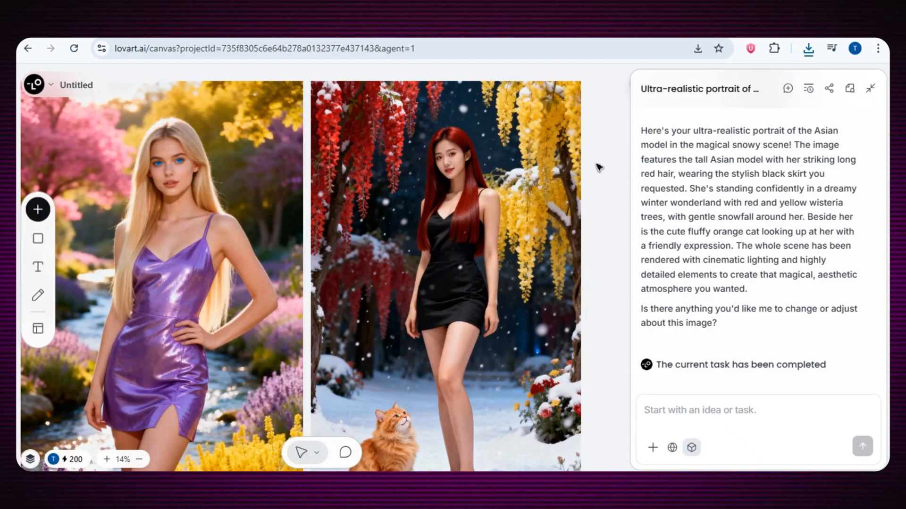
# - Select the generated portraits on the canvas and delete them
pyautogui.click(445, 260)
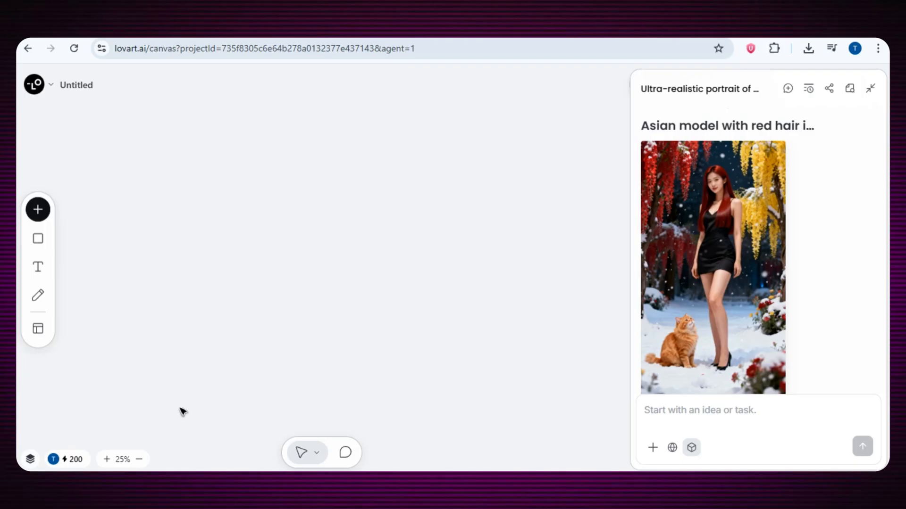
pyautogui.click(690, 448)
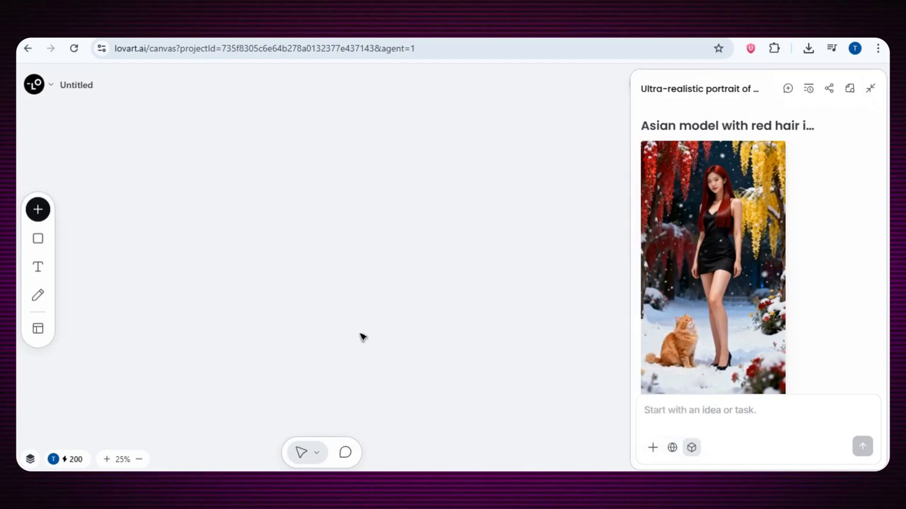
pyautogui.moveTo(442, 249)
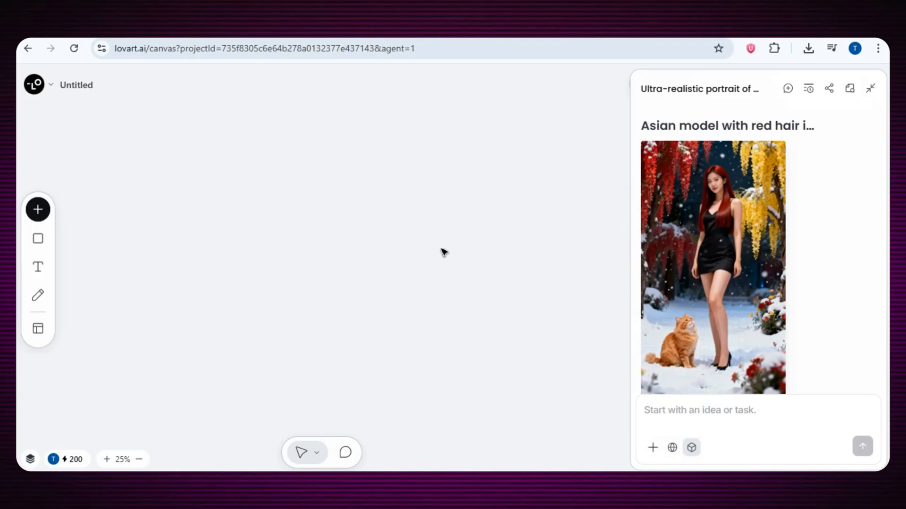
pyautogui.moveTo(422, 209)
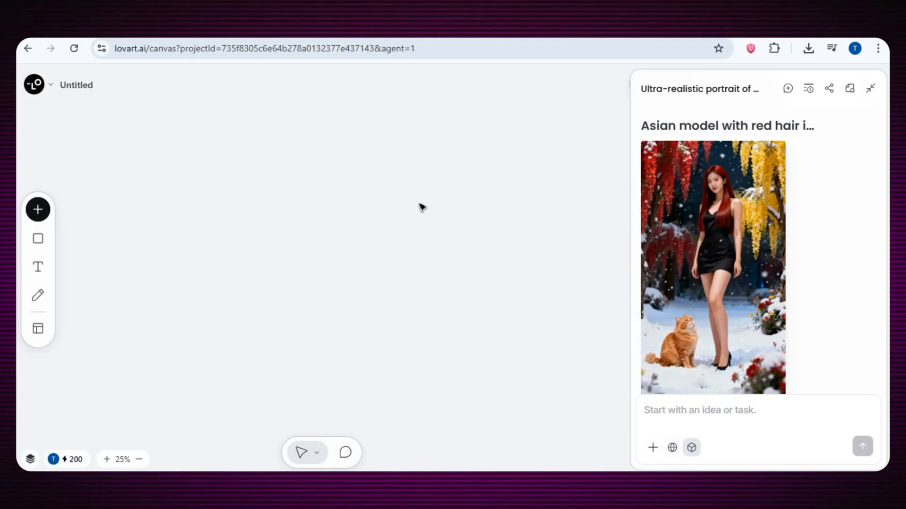
pyautogui.moveTo(378, 226)
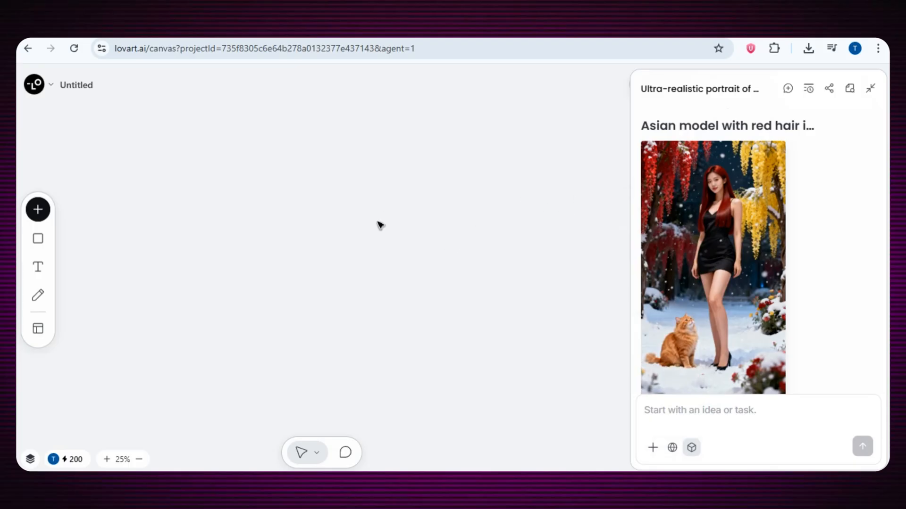
pyautogui.moveTo(190, 265)
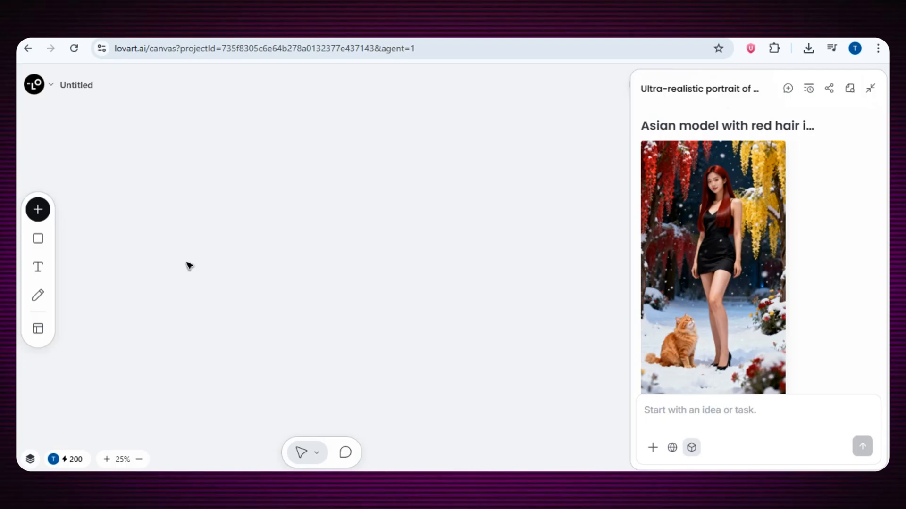
pyautogui.moveTo(264, 256)
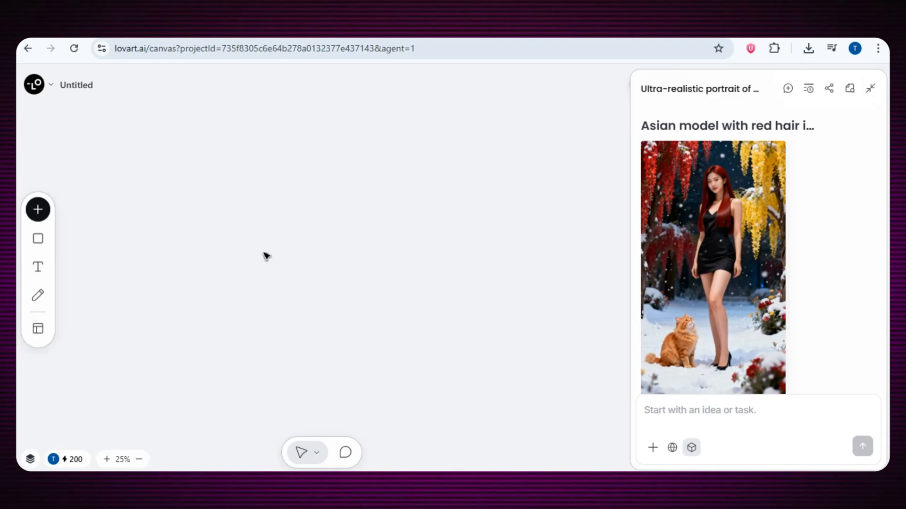
pyautogui.moveTo(224, 223)
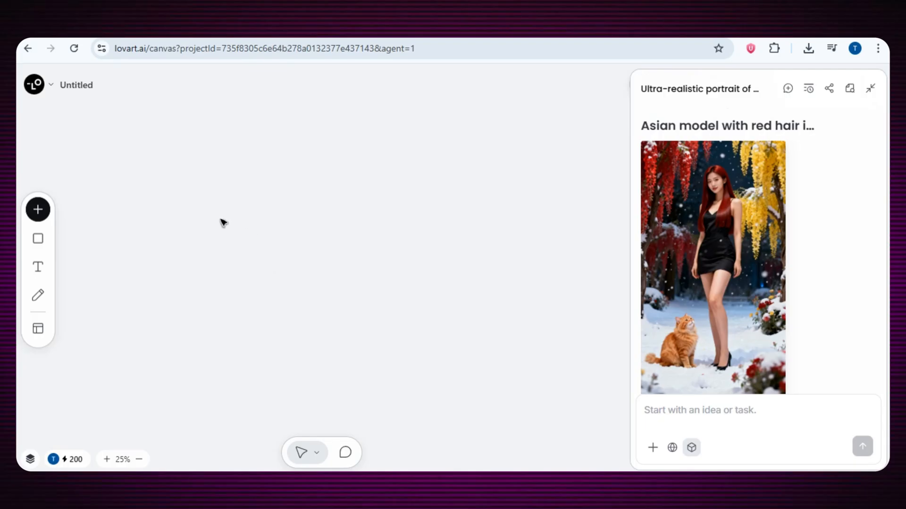
pyautogui.moveTo(118, 212)
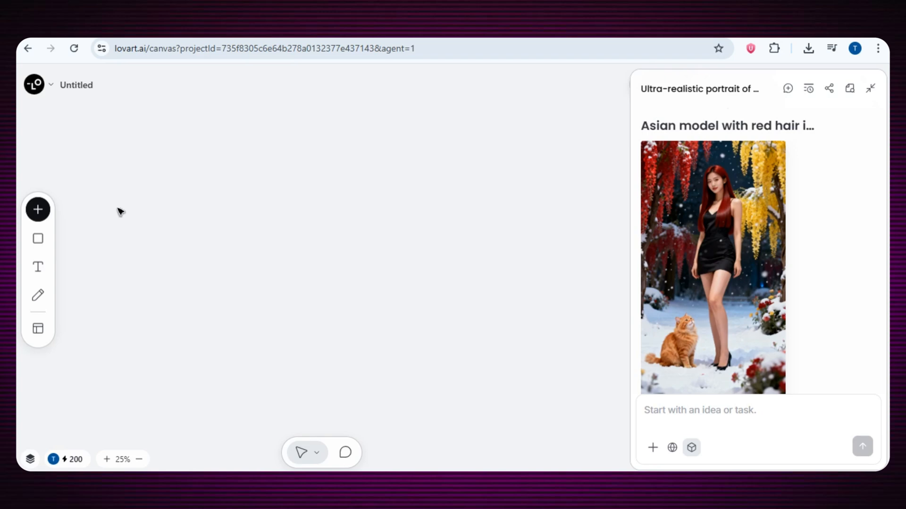
pyautogui.moveTo(155, 220)
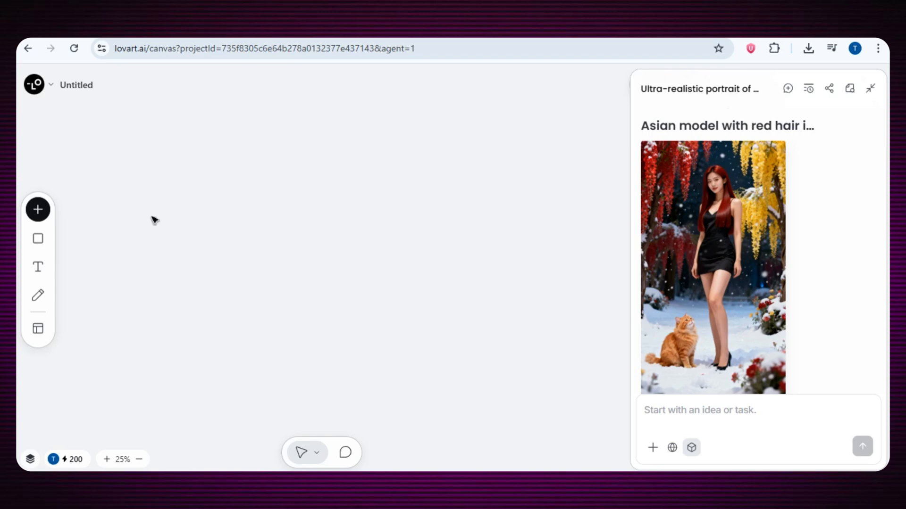
# - Upload the blonde woman on the silver throne photo and collapse the chat panel
pyautogui.click(38, 209)
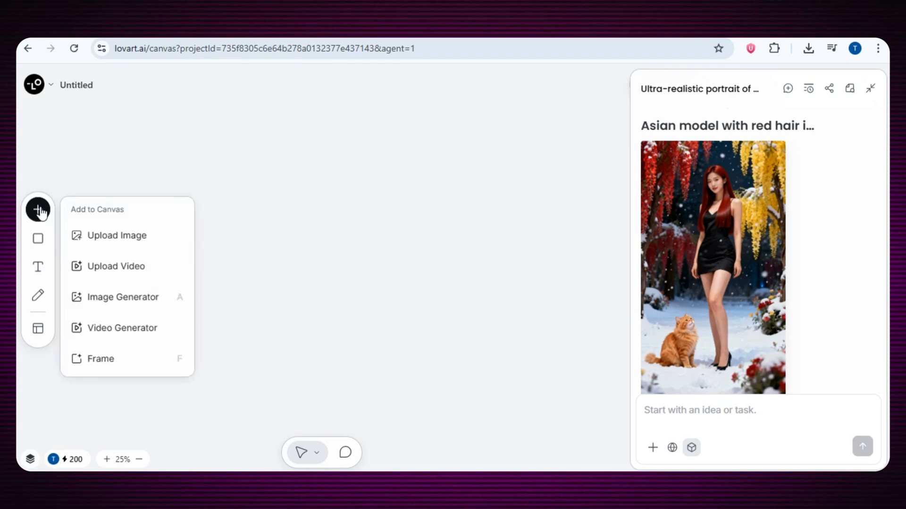
pyautogui.moveTo(116, 235)
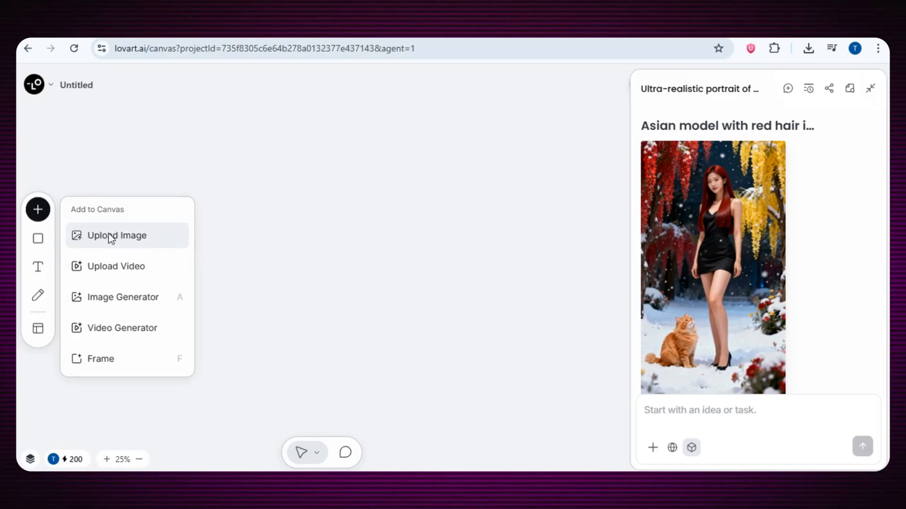
pyautogui.click(116, 235)
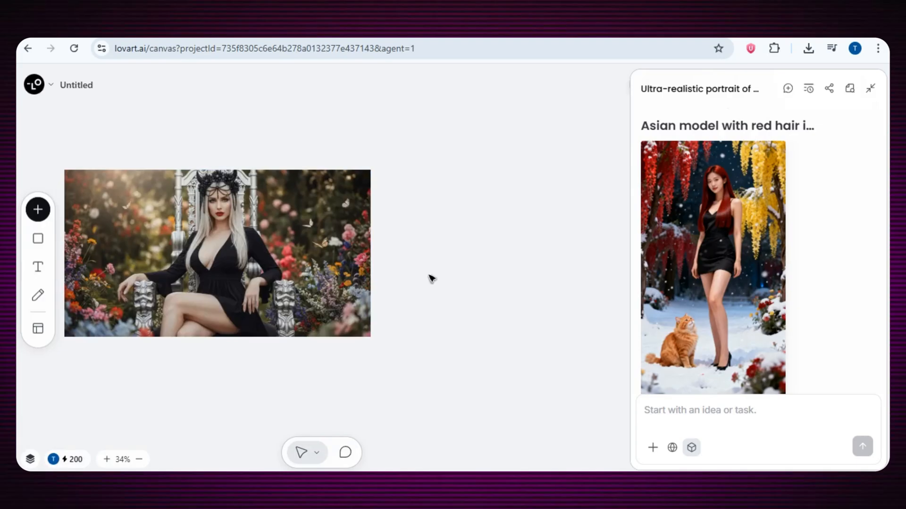
pyautogui.click(133, 217)
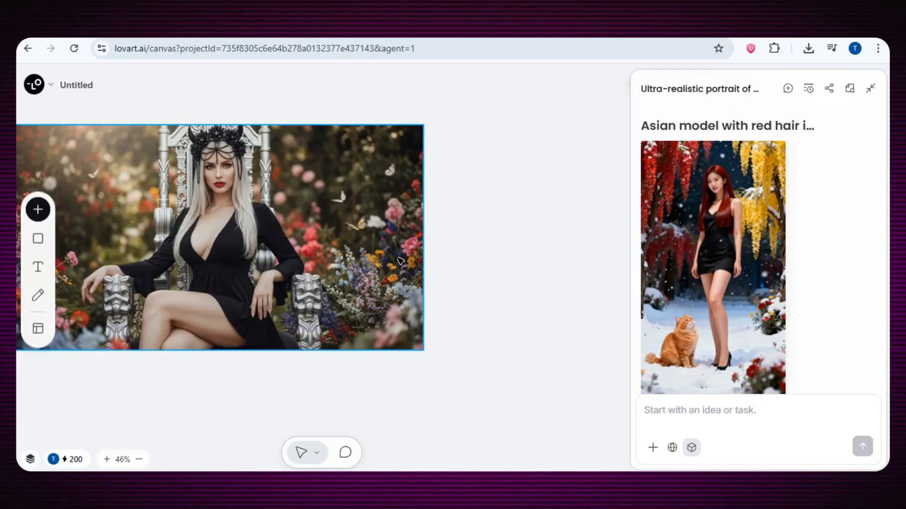
pyautogui.click(871, 89)
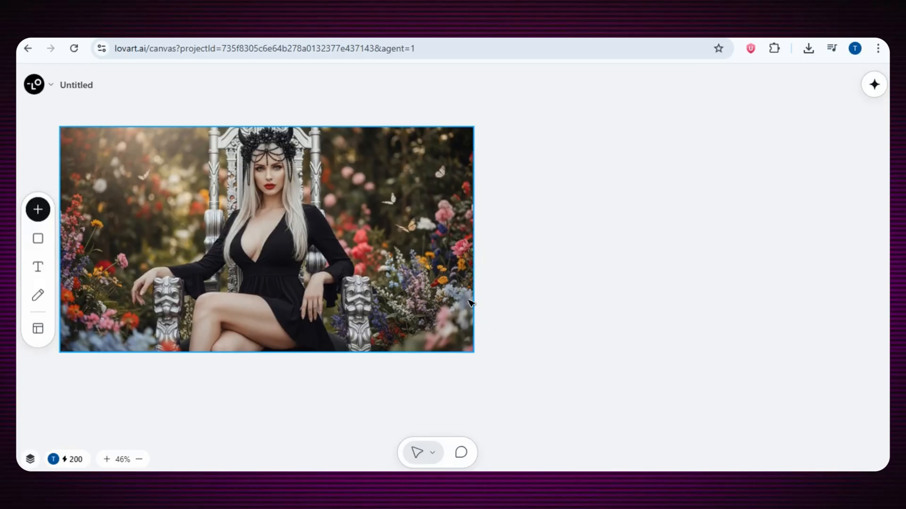
pyautogui.moveTo(409, 330)
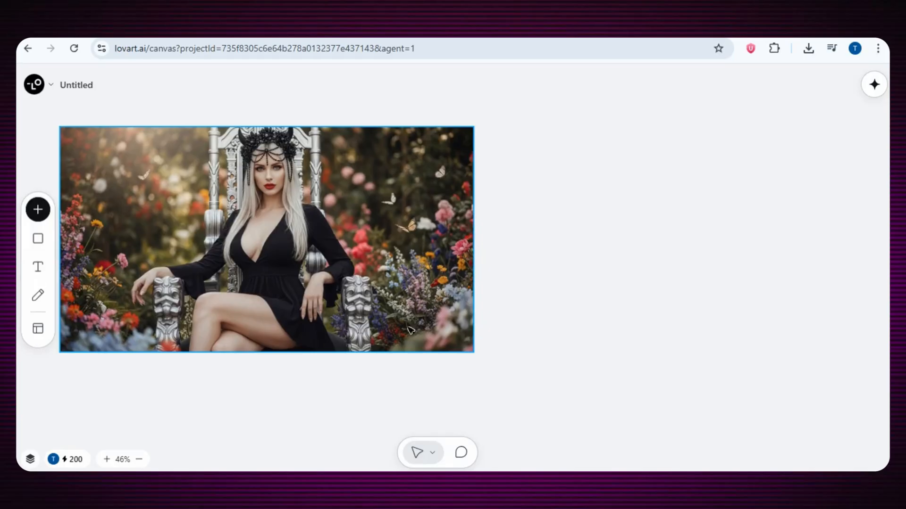
pyautogui.moveTo(429, 272)
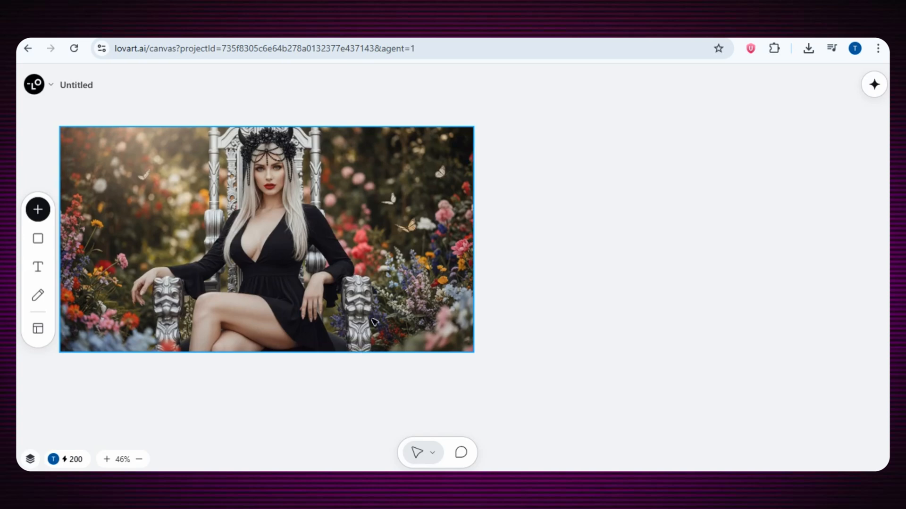
pyautogui.moveTo(263, 293)
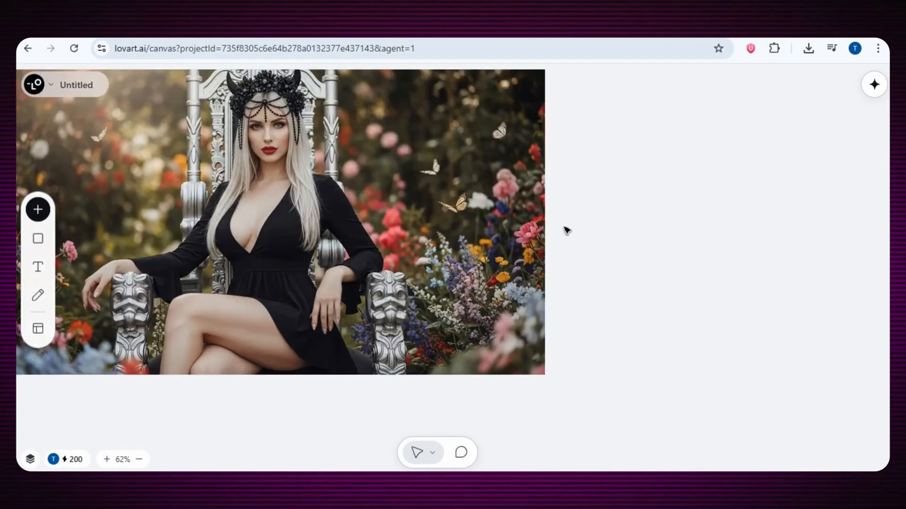
pyautogui.moveTo(578, 236)
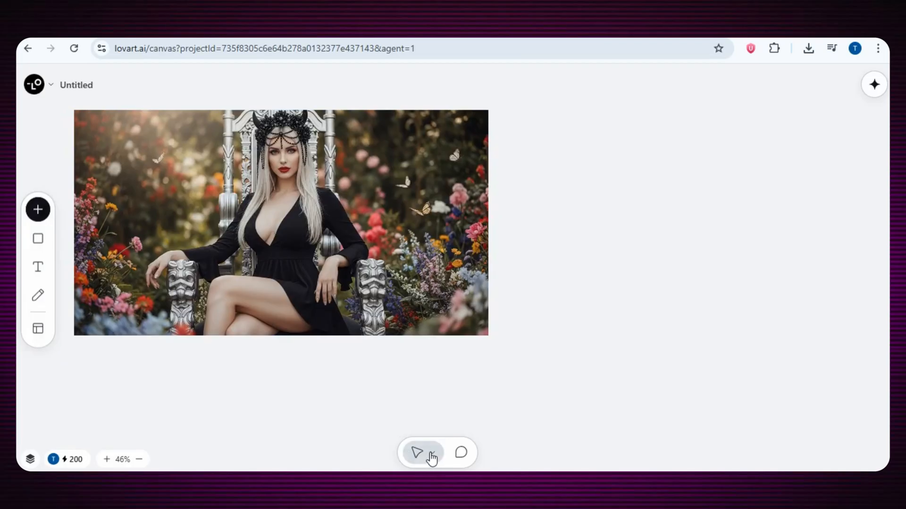
# - Ask the portrait chat for a white bunny on her lap, light snowfall and colourful butterflies
pyautogui.click(417, 453)
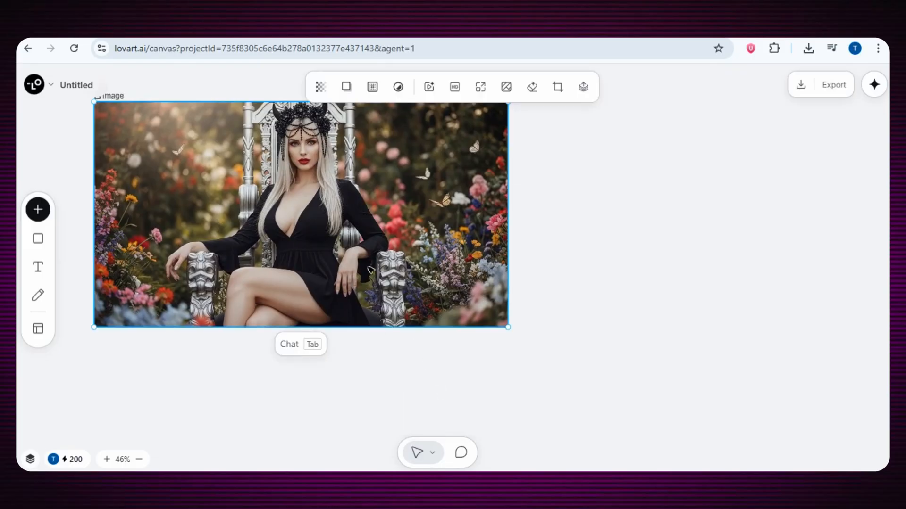
pyautogui.moveTo(291, 252)
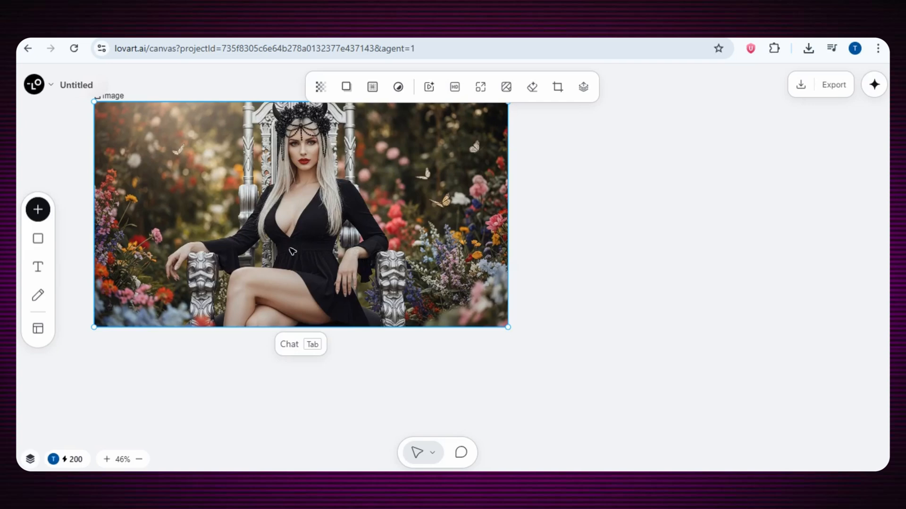
pyautogui.moveTo(341, 288)
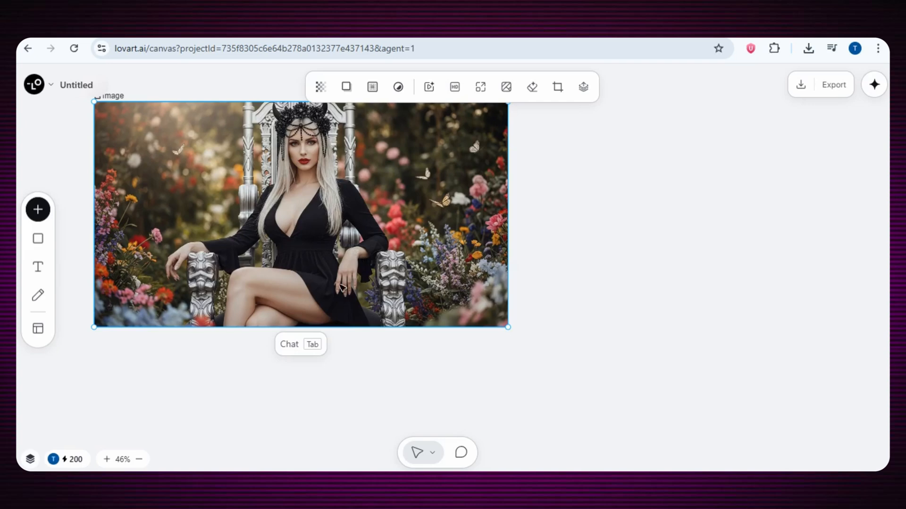
pyautogui.moveTo(272, 324)
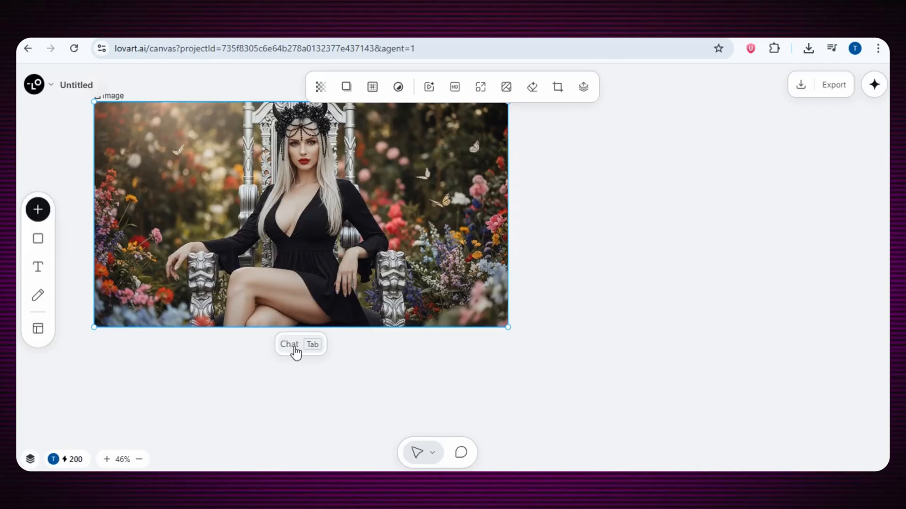
pyautogui.click(289, 345)
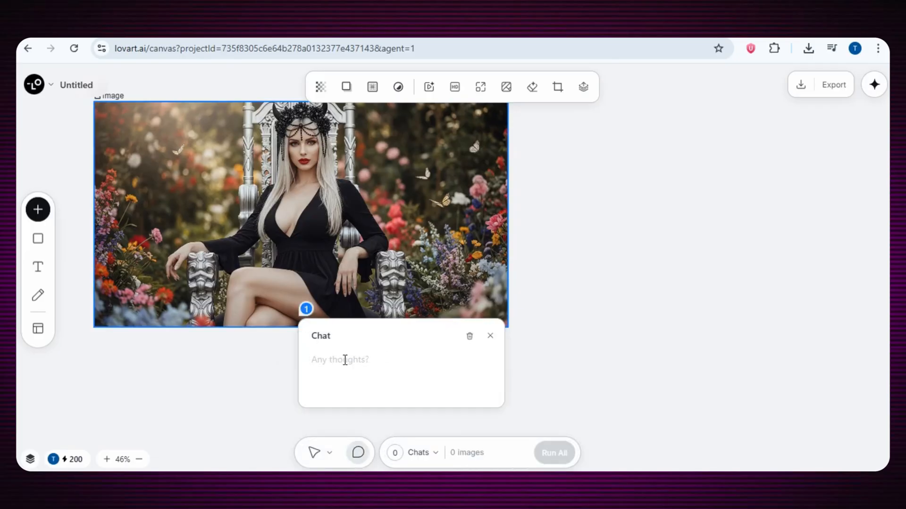
pyautogui.write('girls lap and kissing her hand and in the background add the light snowfall and color full butterflies')
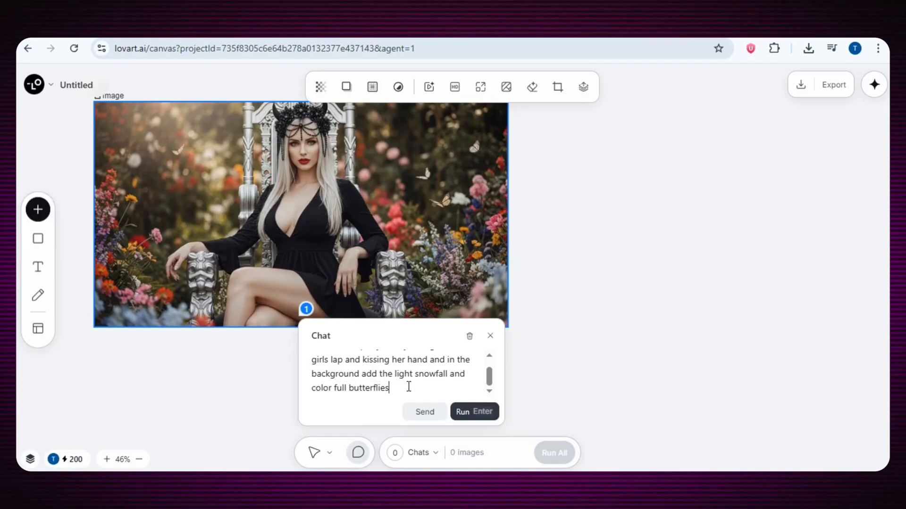
pyautogui.moveTo(463, 412)
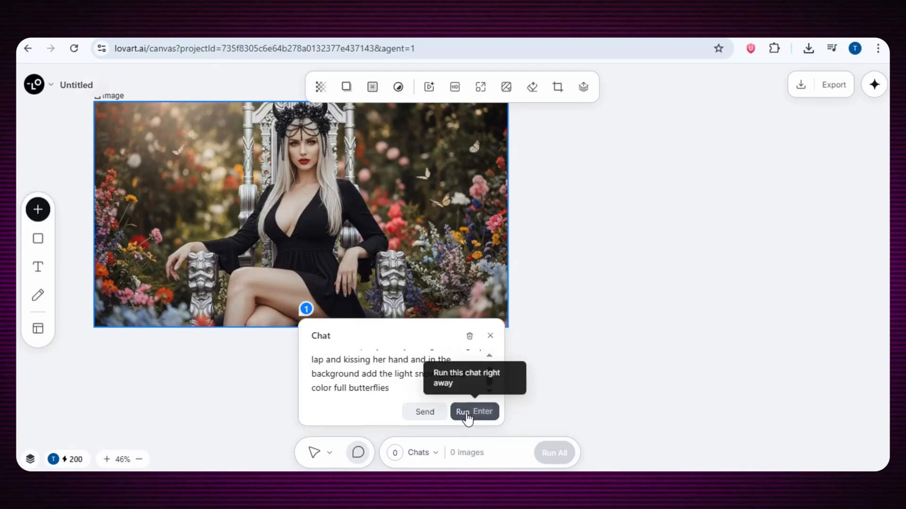
pyautogui.click(464, 412)
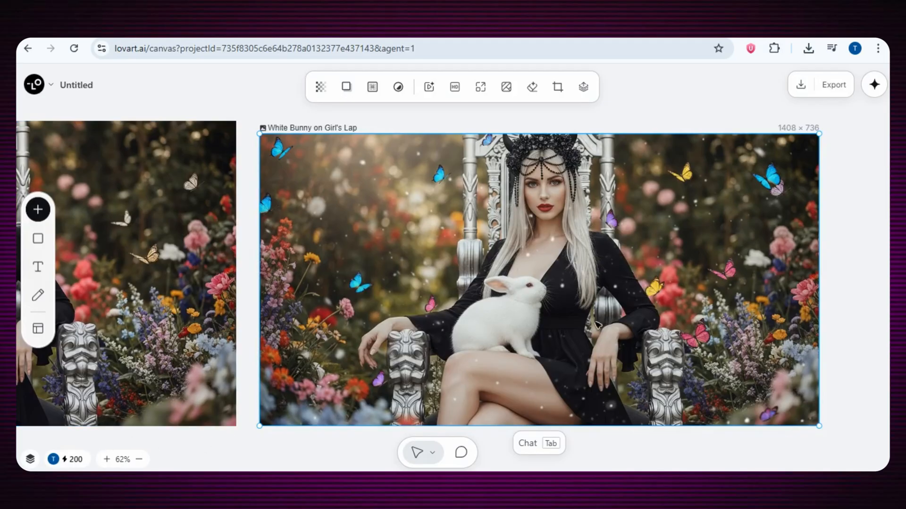
# - Pin a chat to the flowers requesting a red cat eating cake, flowers removed, pink clothes
pyautogui.scroll(-3)
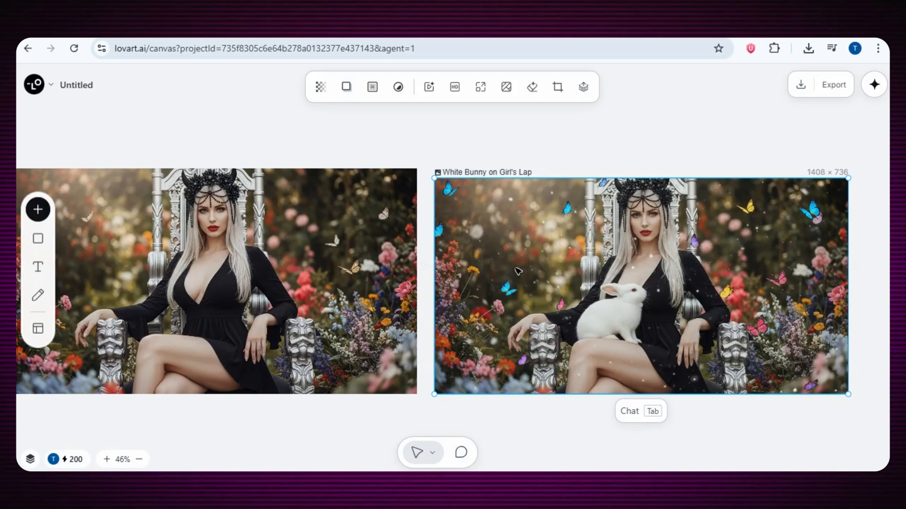
pyautogui.moveTo(465, 207)
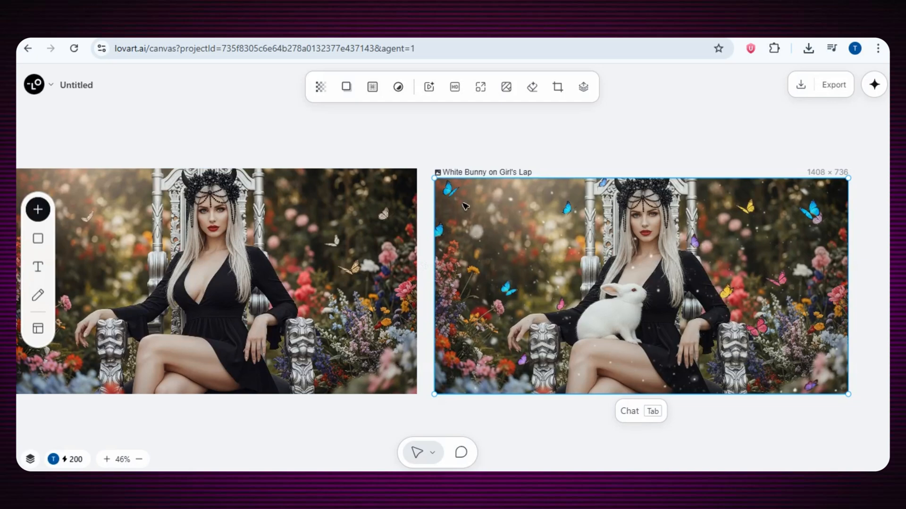
pyautogui.moveTo(716, 291)
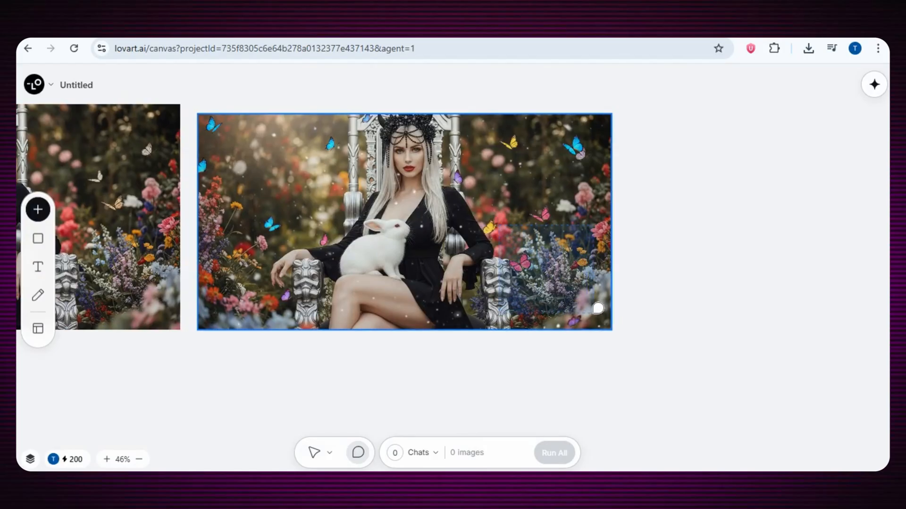
pyautogui.click(598, 308)
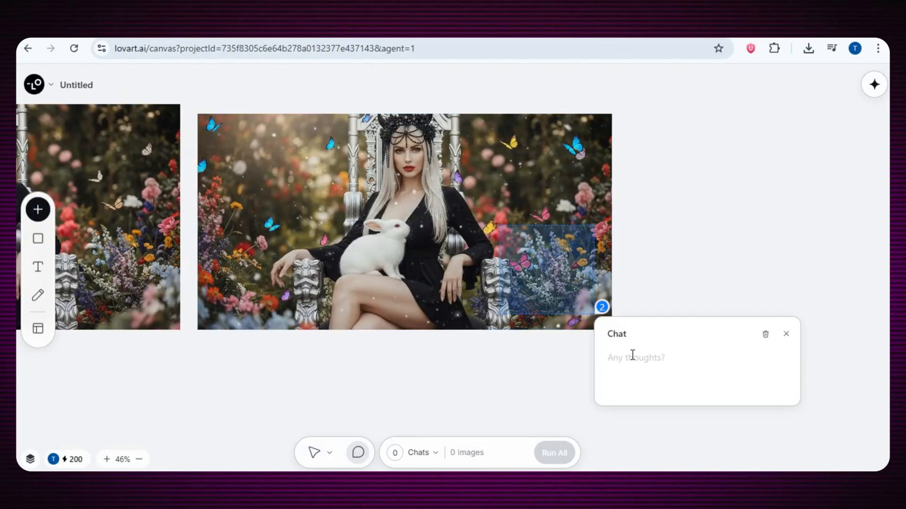
pyautogui.write('add a red cat eating a cake and remove the flowers and also change the clothes into pink')
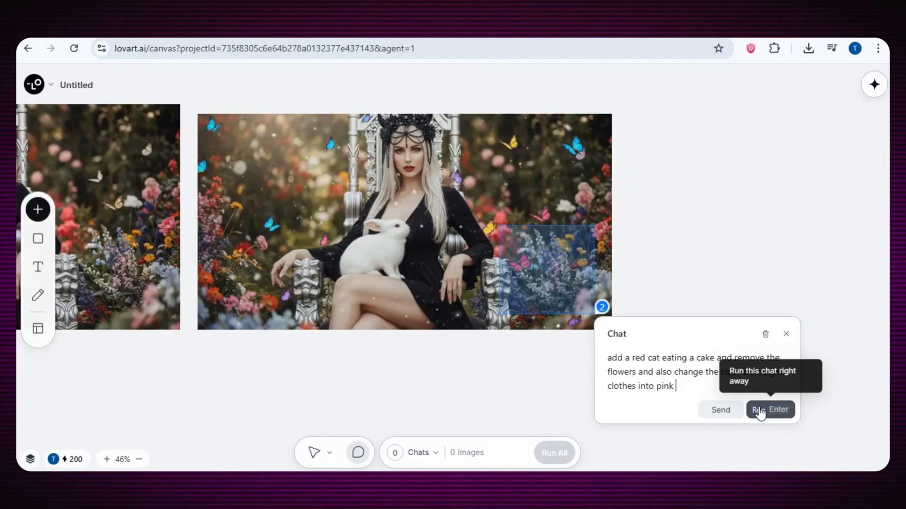
pyautogui.click(768, 410)
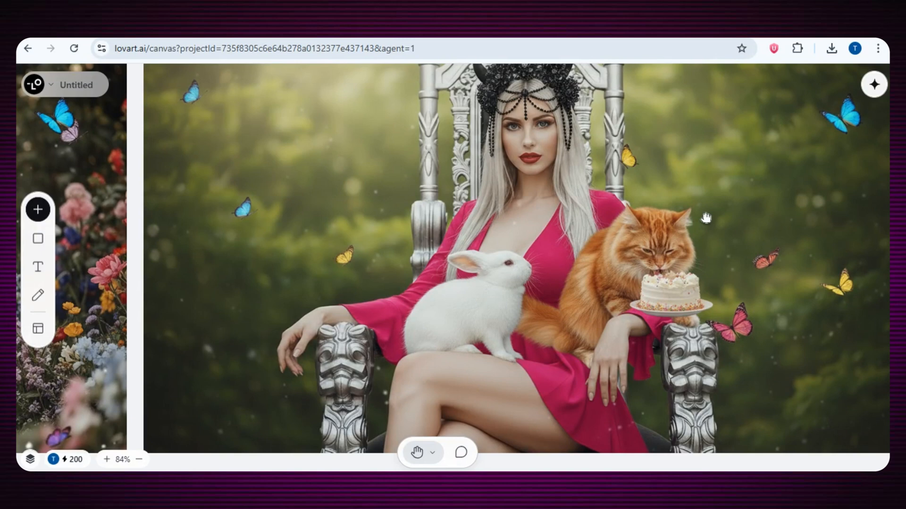
# - Select the girl_with_red_cat_pink_dress image and apply a 4x Upscale
pyautogui.scroll(-3)
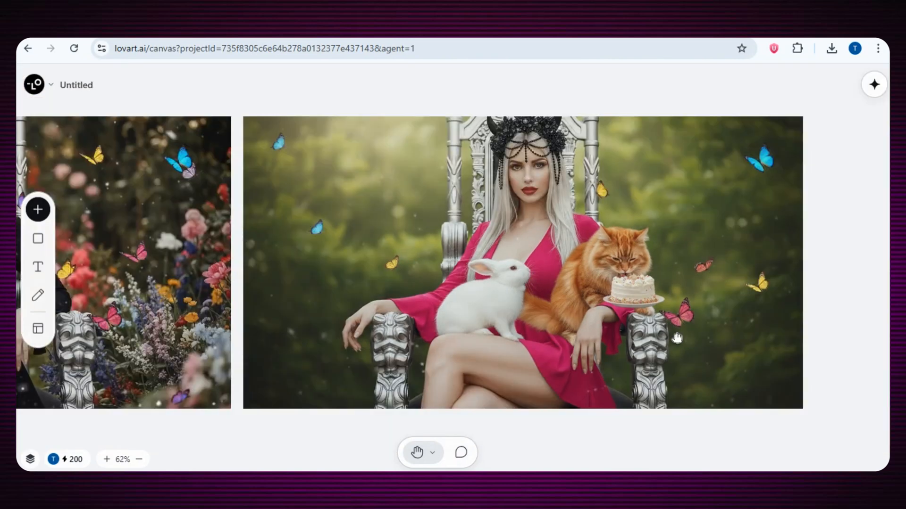
pyautogui.moveTo(506, 182)
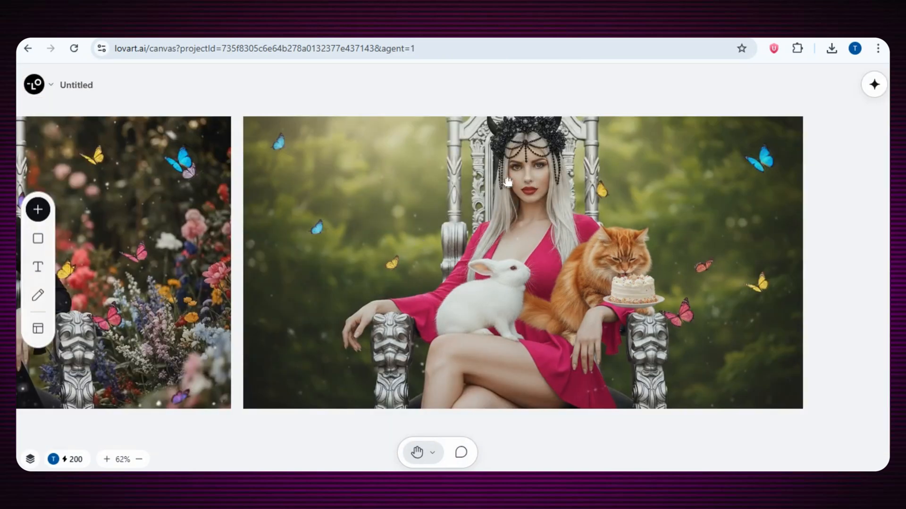
pyautogui.moveTo(571, 267)
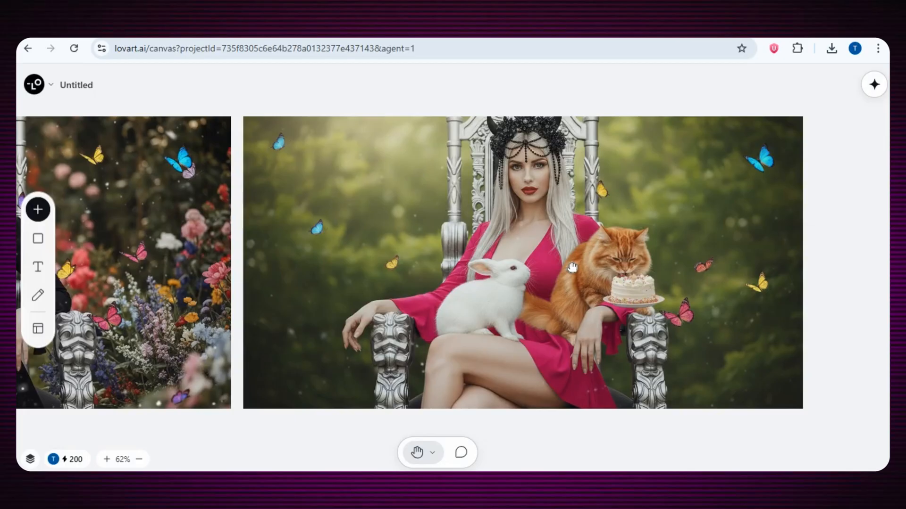
pyautogui.click(600, 301)
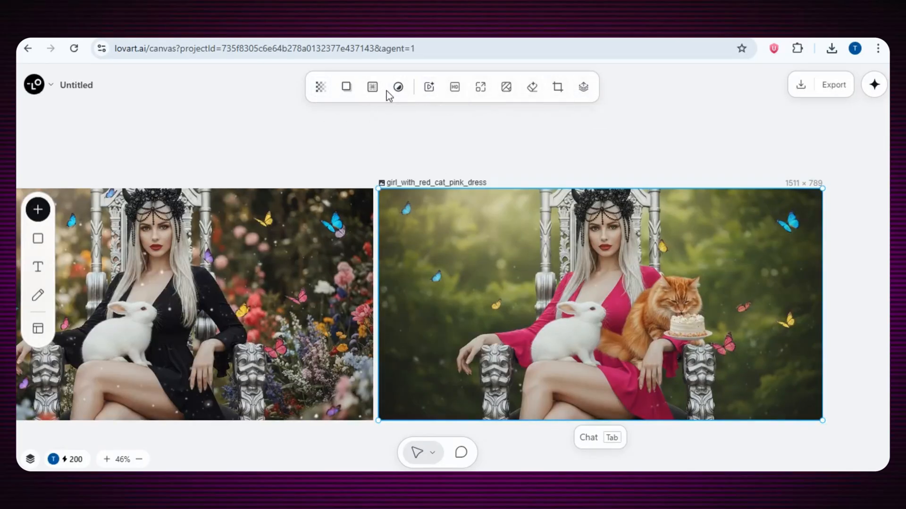
pyautogui.moveTo(454, 87)
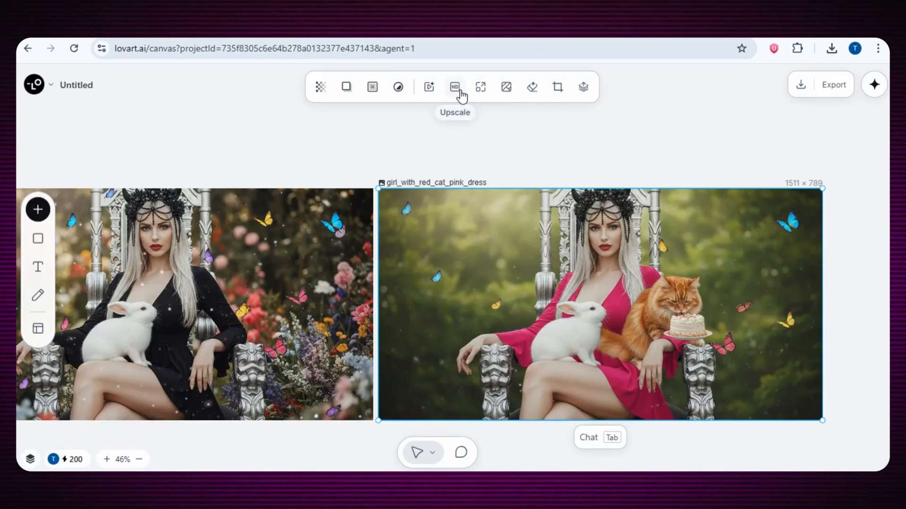
pyautogui.moveTo(459, 92)
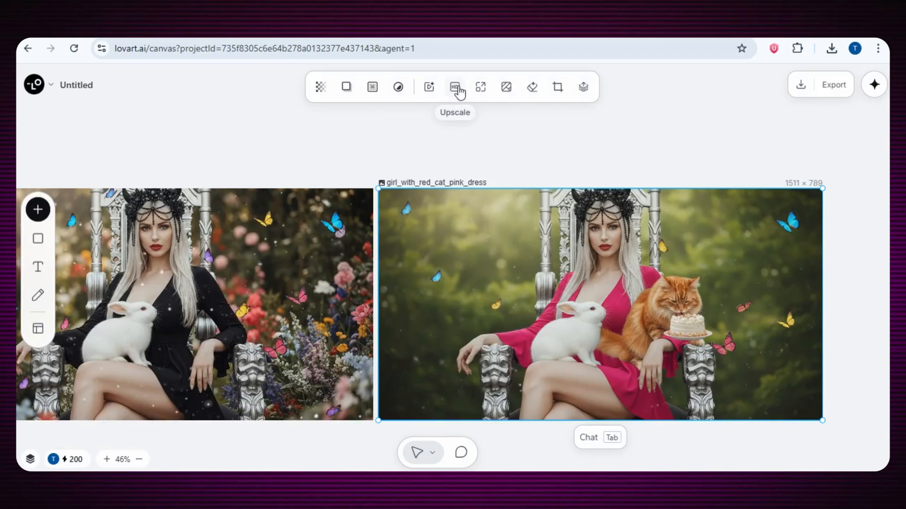
pyautogui.click(455, 87)
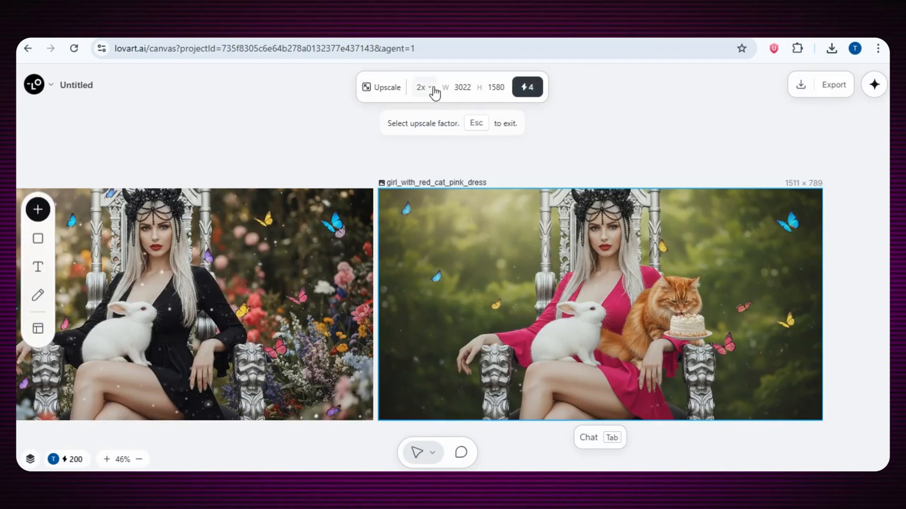
pyautogui.click(423, 87)
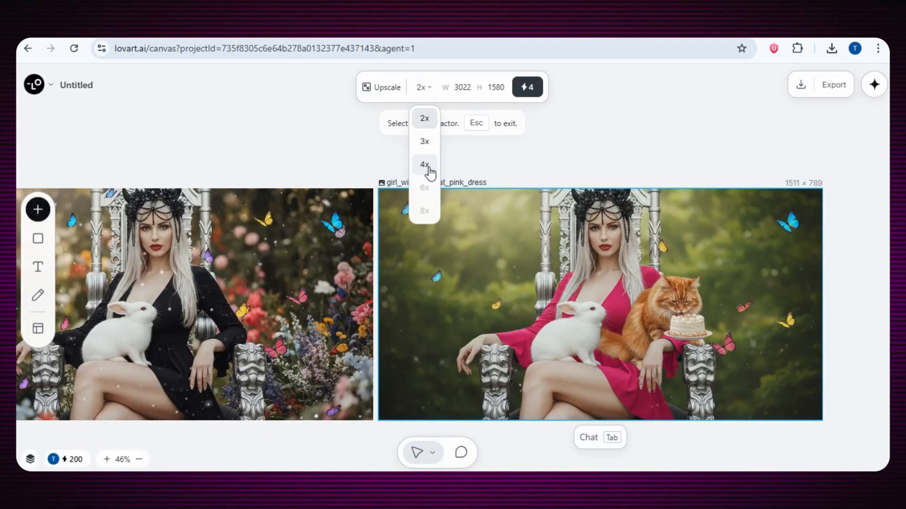
pyautogui.click(424, 164)
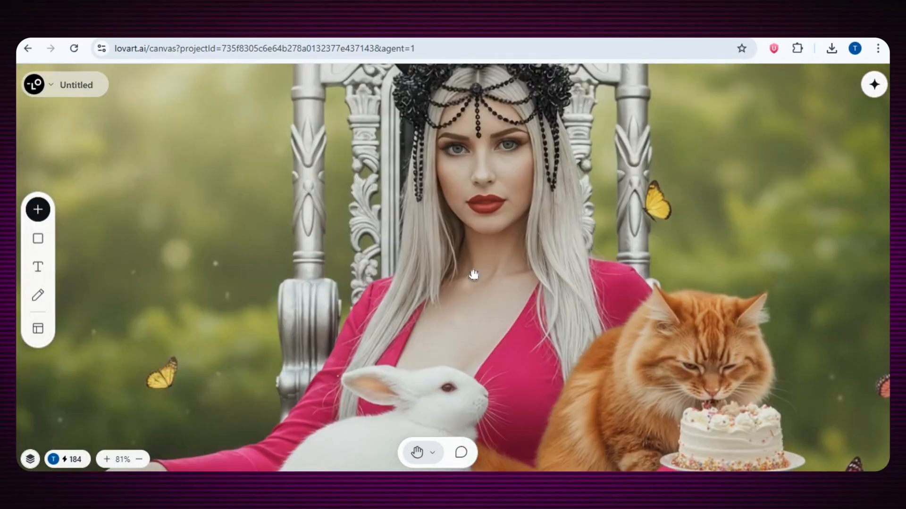
pyautogui.scroll(3)
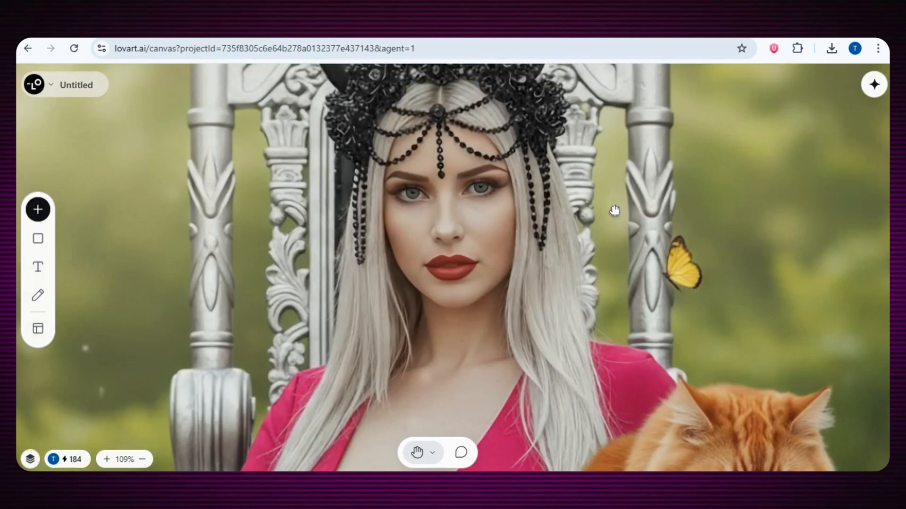
pyautogui.scroll(-3)
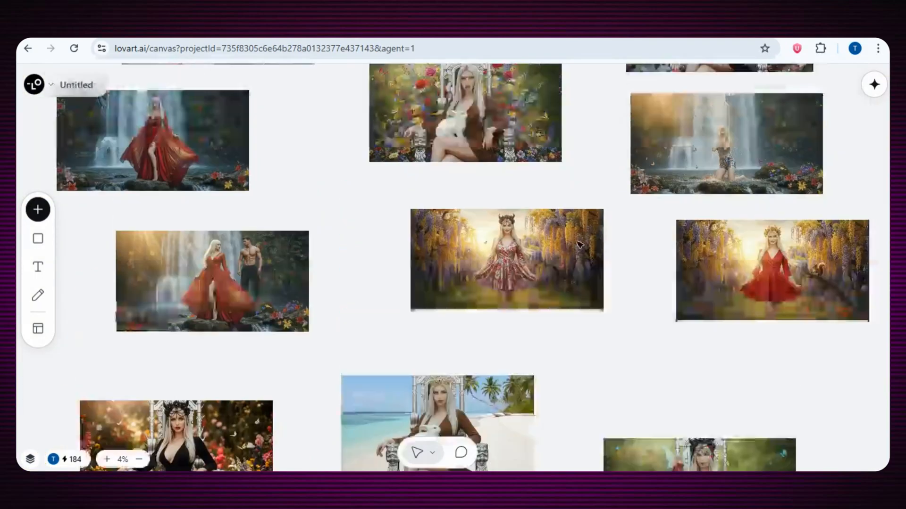